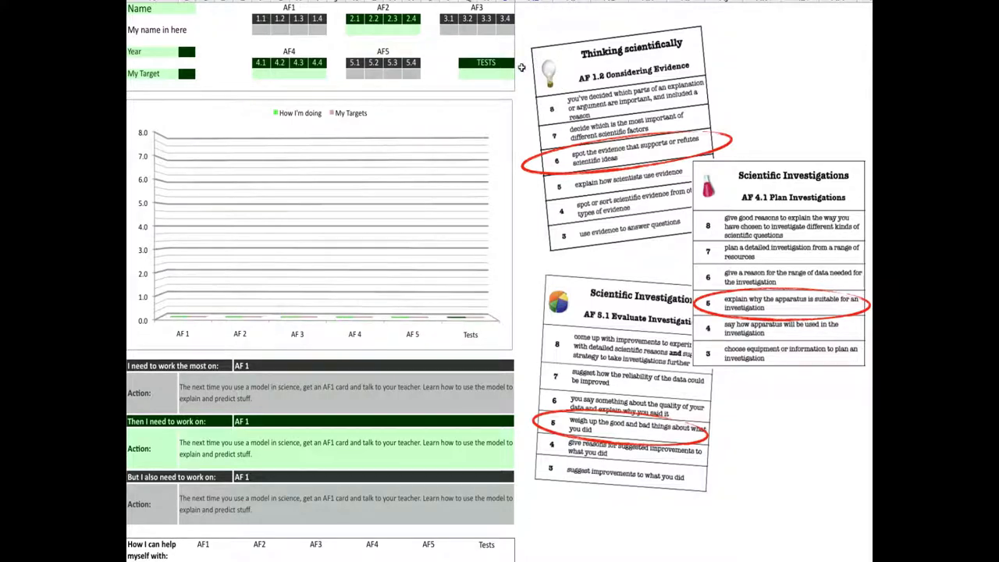
pyautogui.moveTo(200, 29)
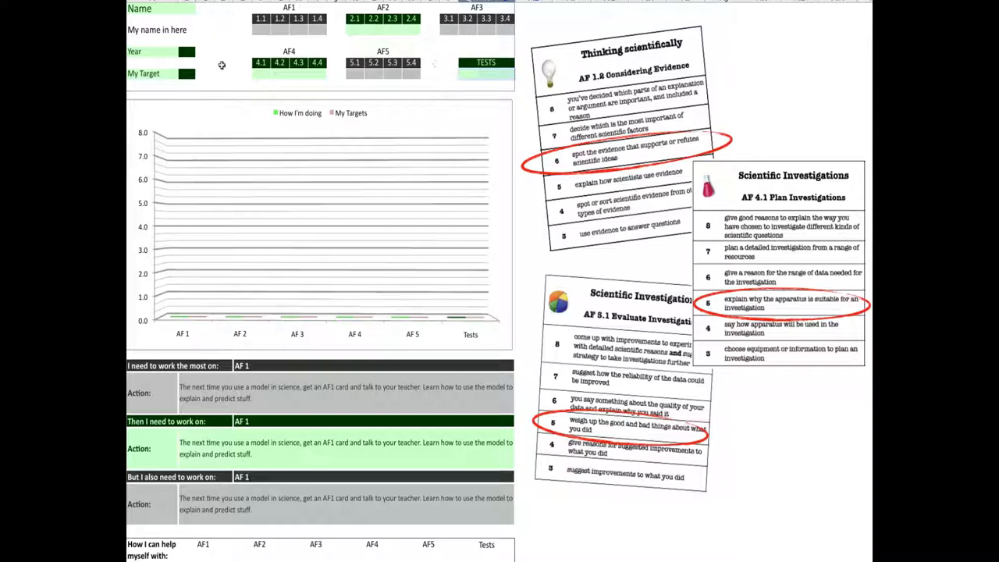
# Enter the name 'J Bloggs', Year 7 and My Target 5.4 so target bars show on the chart.
pyautogui.click(156, 29)
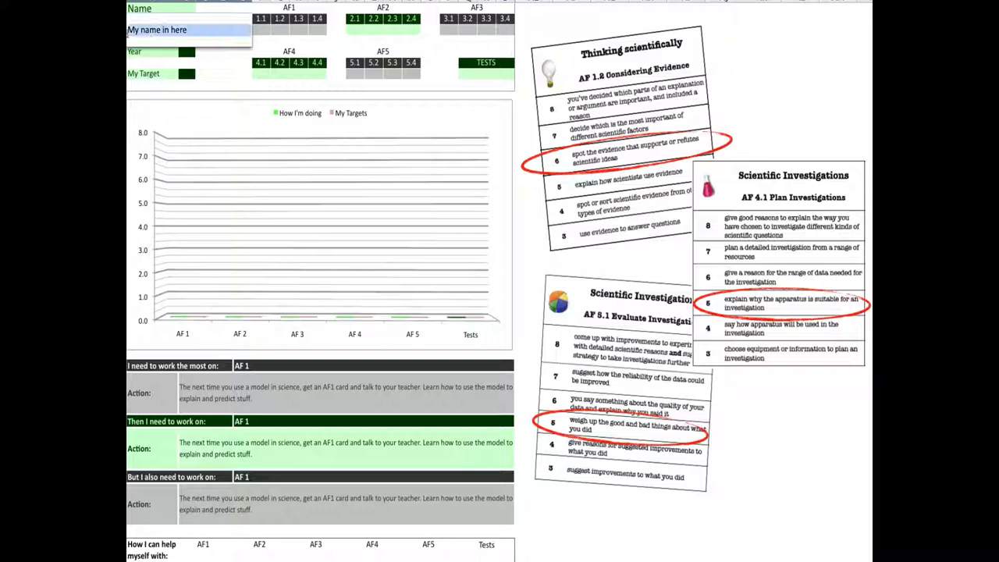
pyautogui.write('d Bol')
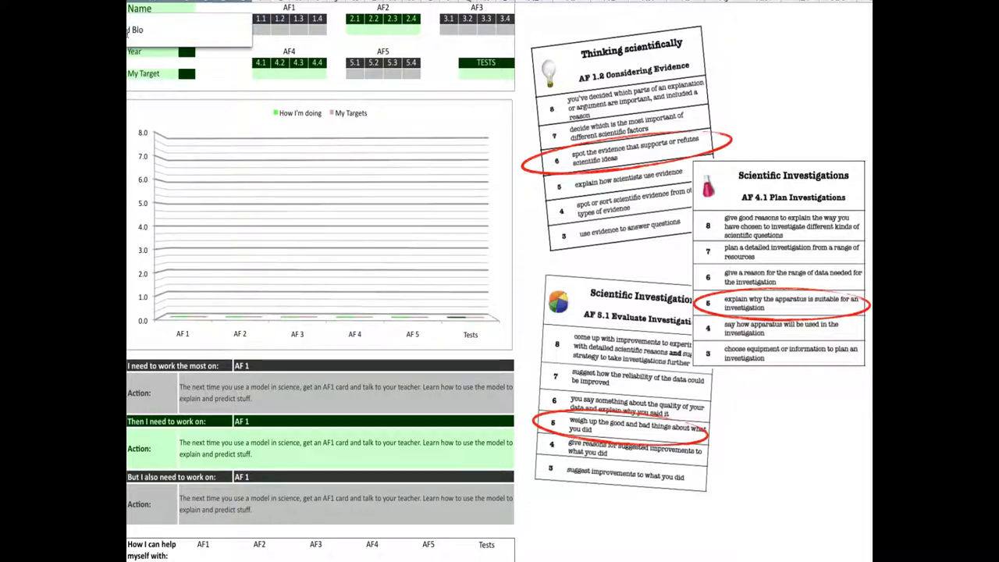
pyautogui.write('J Bloggs')
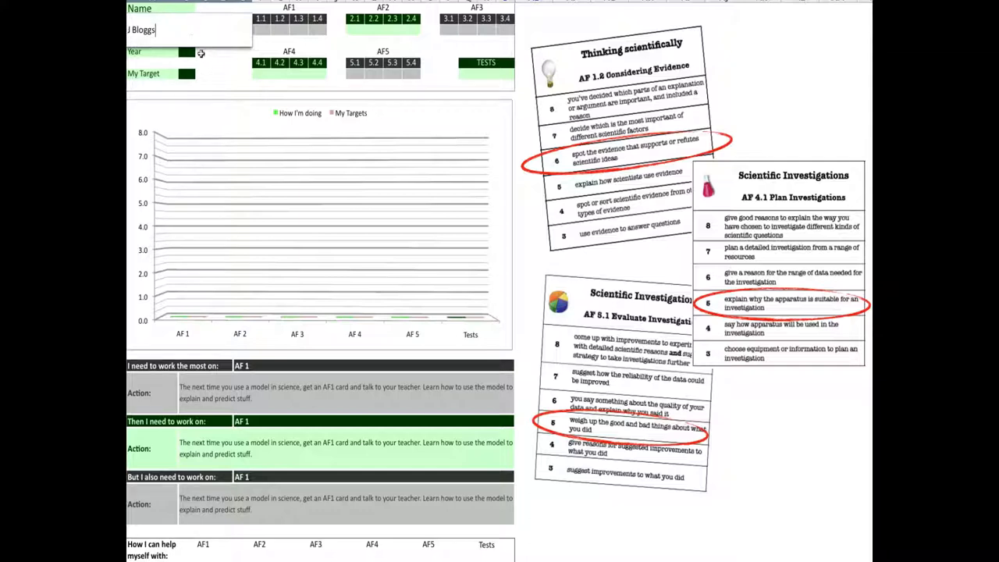
pyautogui.write('7')
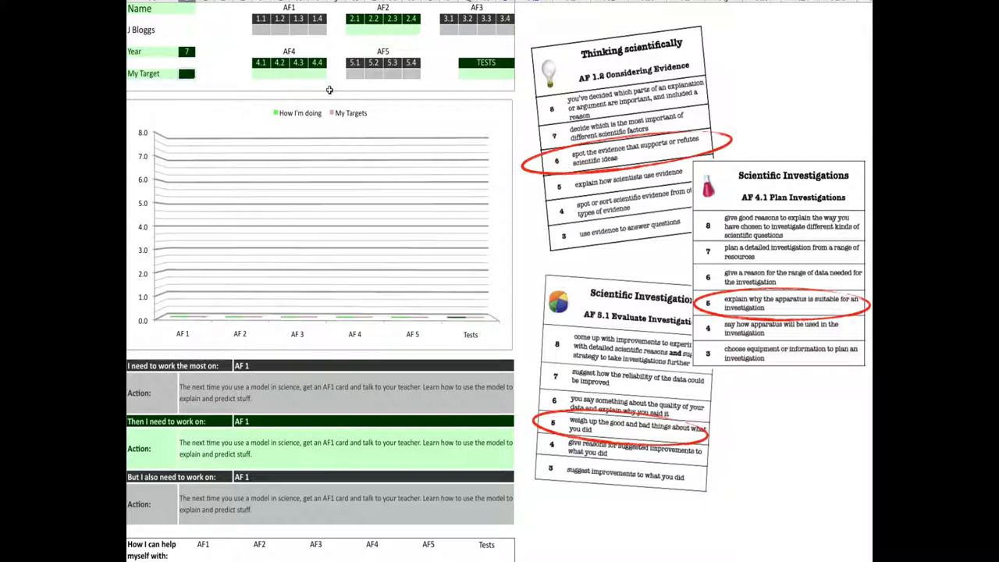
pyautogui.write('5.4')
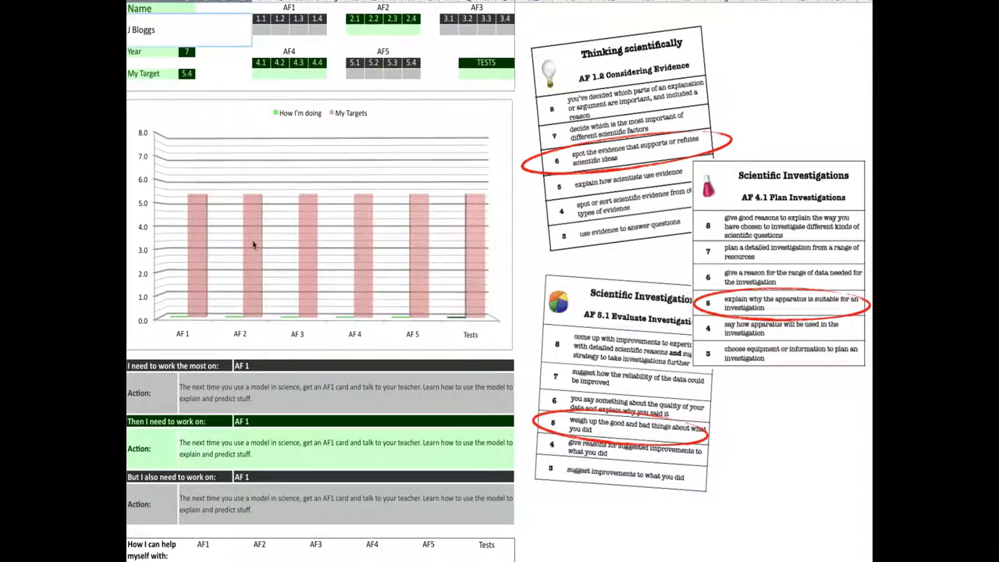
pyautogui.moveTo(398, 258)
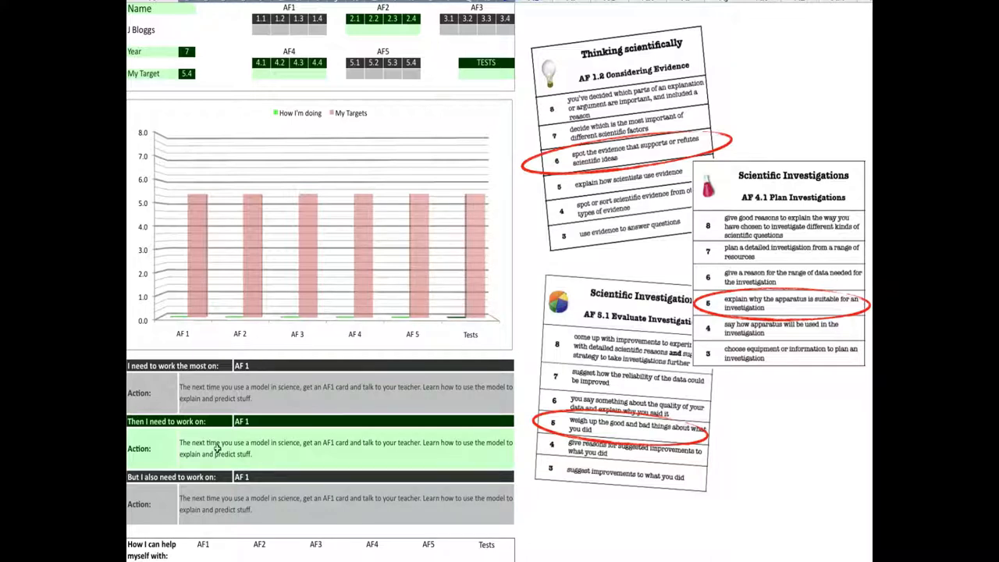
pyautogui.moveTo(216, 500)
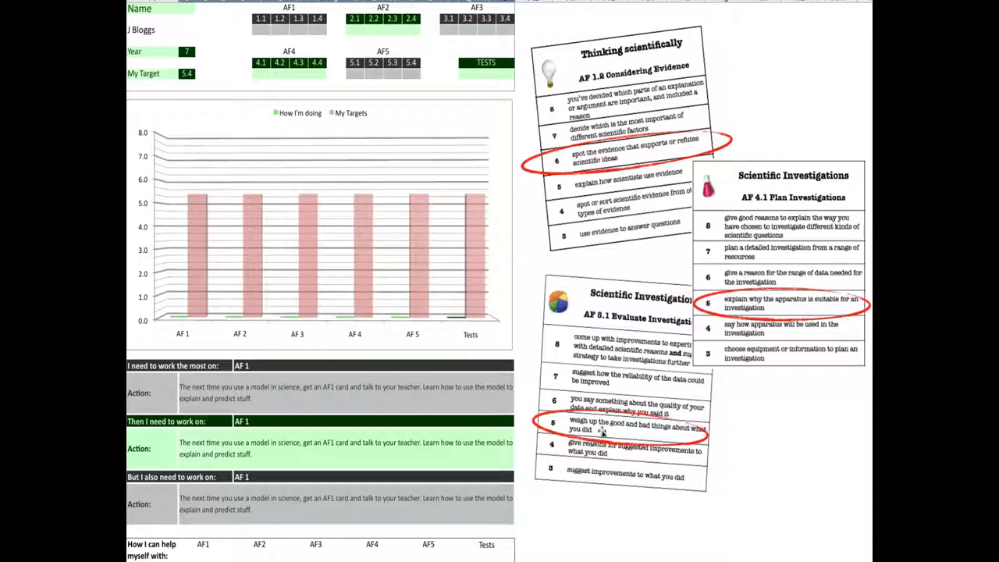
pyautogui.moveTo(621, 310)
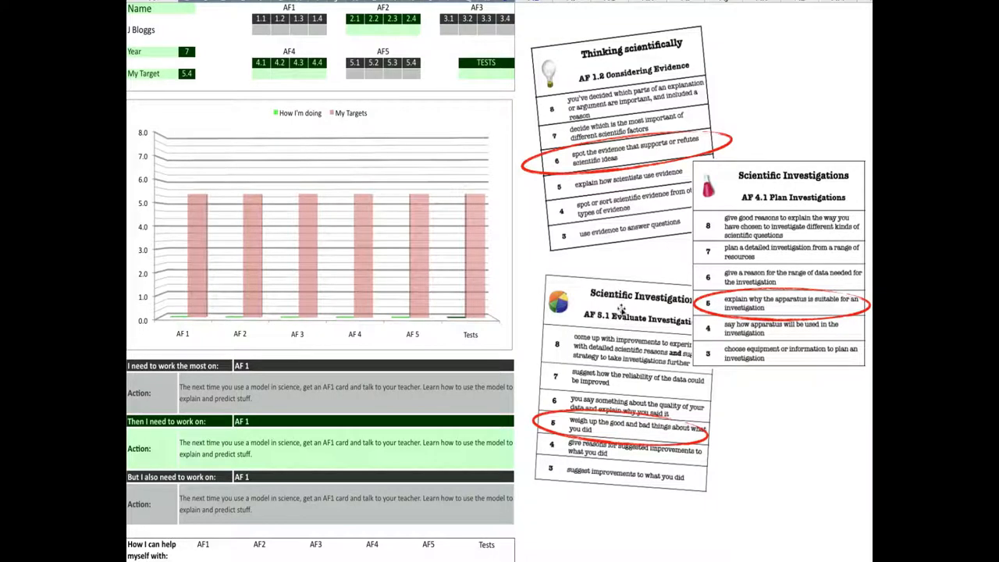
pyautogui.moveTo(522, 291)
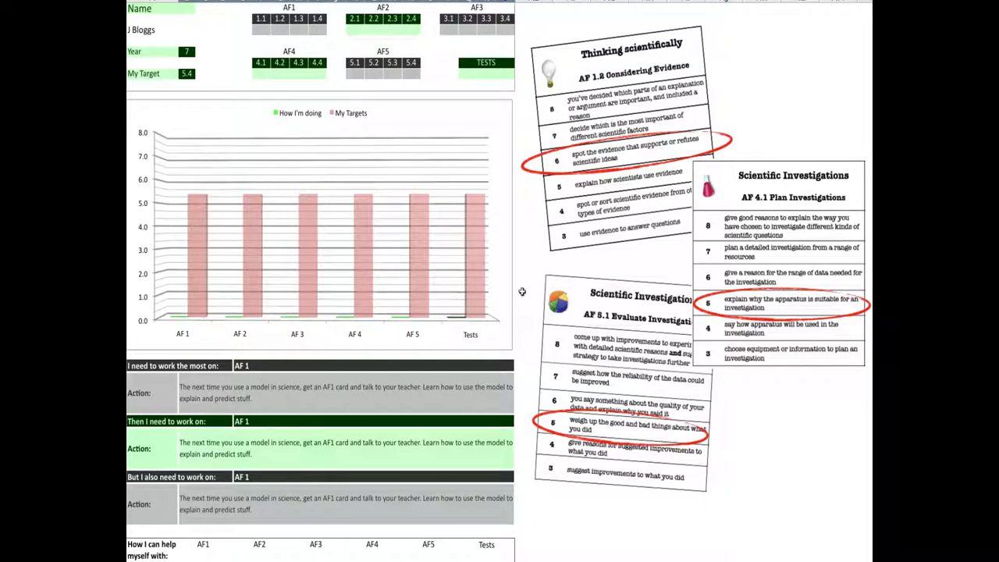
pyautogui.moveTo(590, 92)
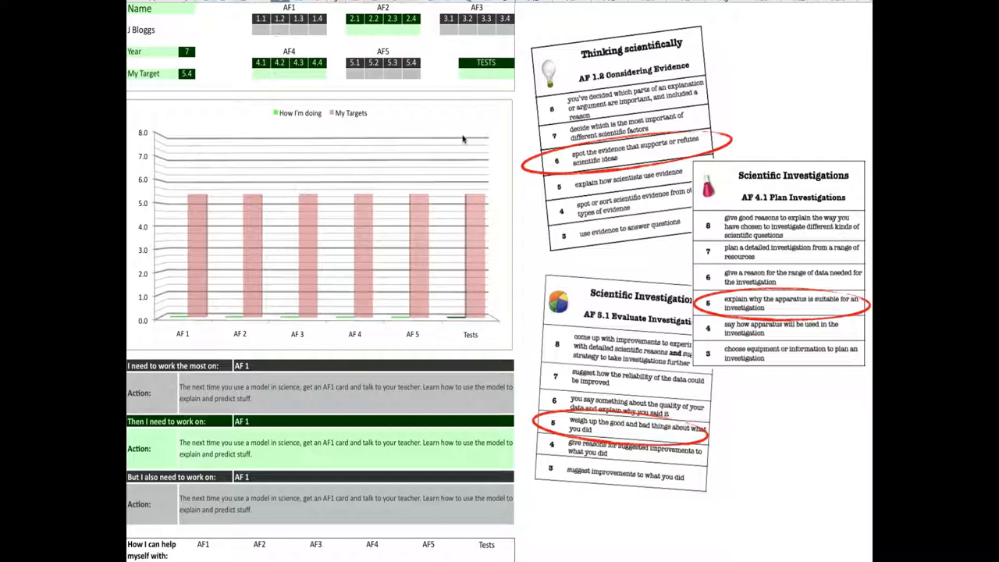
# Select the AF1 level cell ready for a score of 6.
pyautogui.click(261, 19)
pyautogui.write('6')
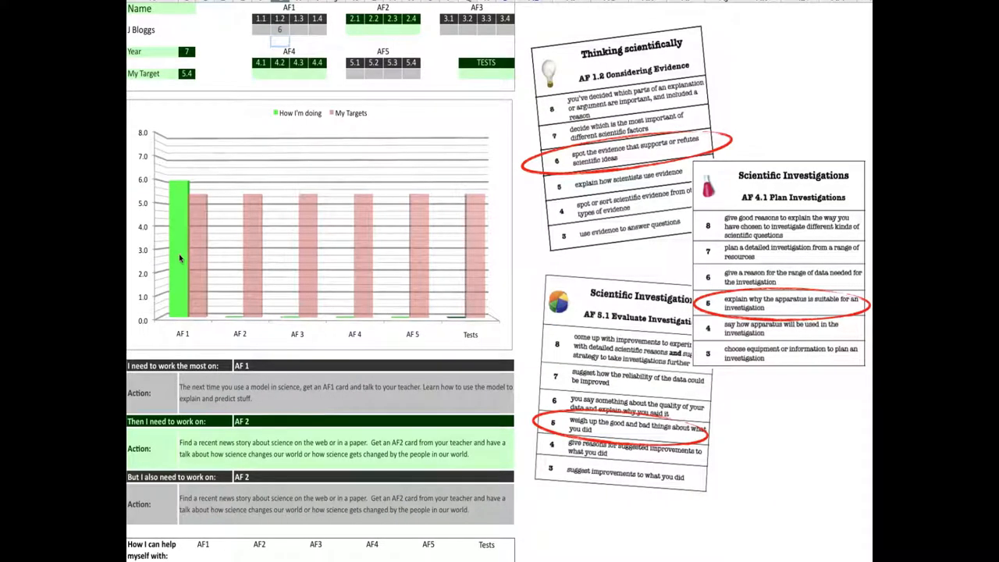
pyautogui.moveTo(185, 334)
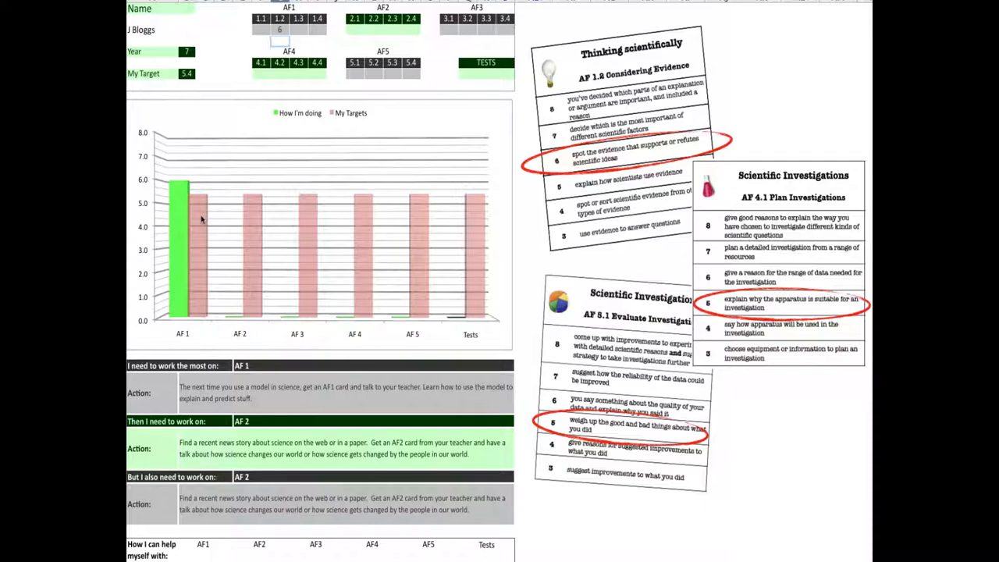
pyautogui.moveTo(624, 89)
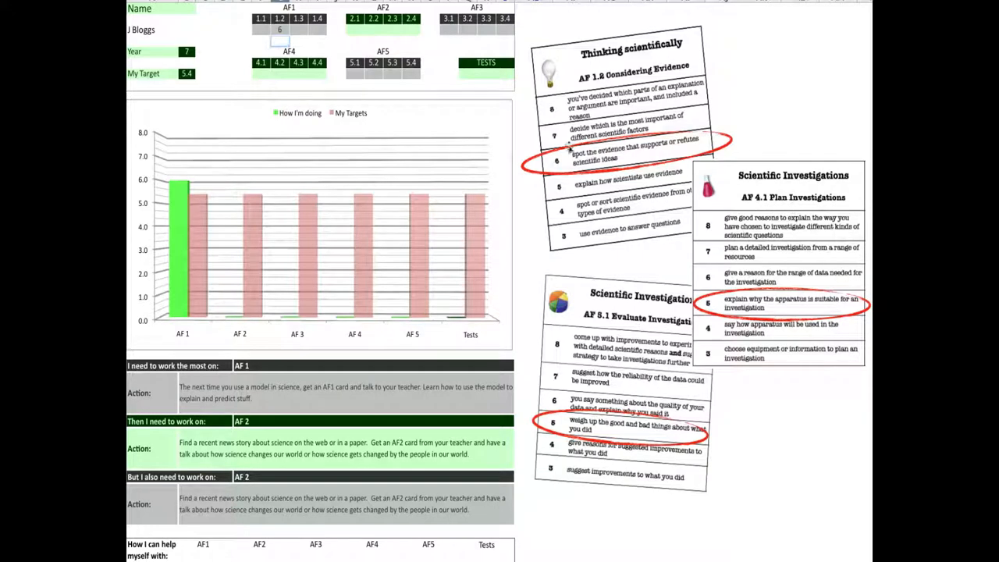
pyautogui.moveTo(451, 85)
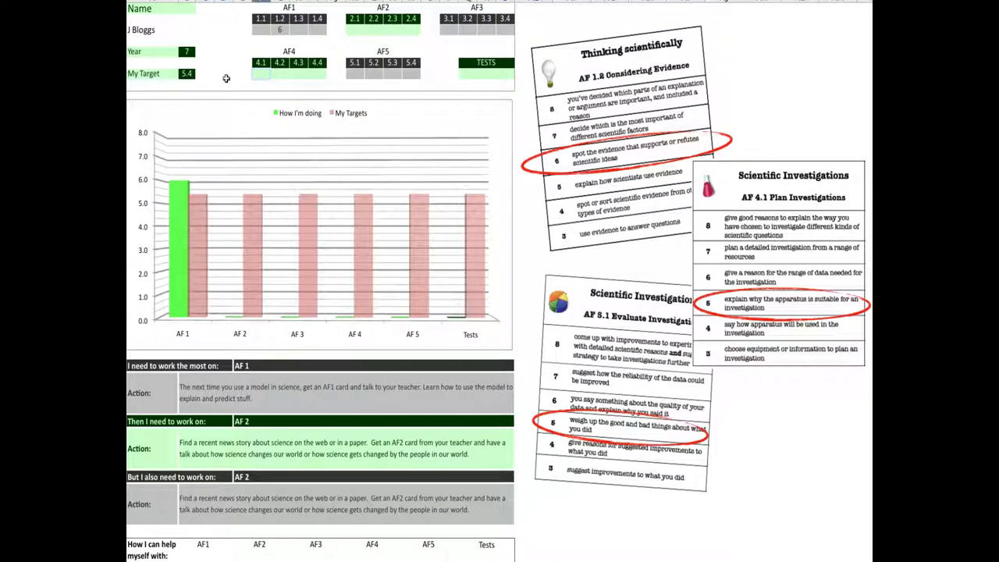
# Enter an AF4 level of 5, giving it a green bar just below the target.
pyautogui.write('5')
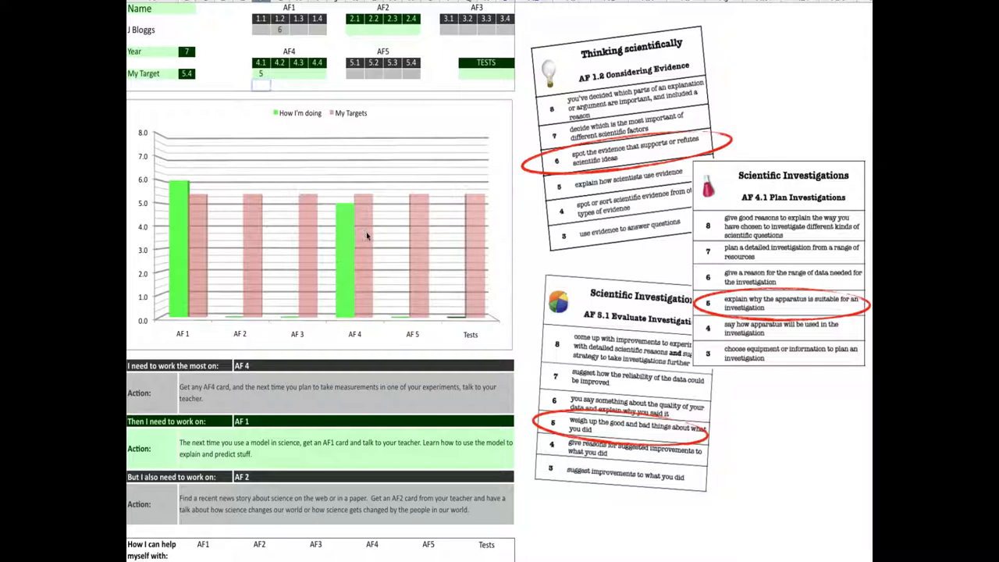
pyautogui.moveTo(593, 326)
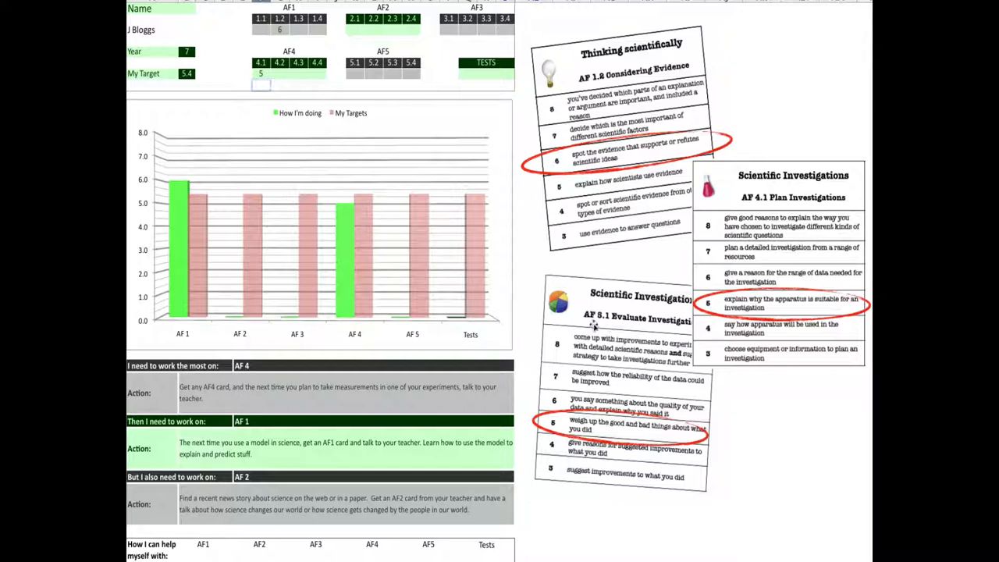
pyautogui.moveTo(610, 430)
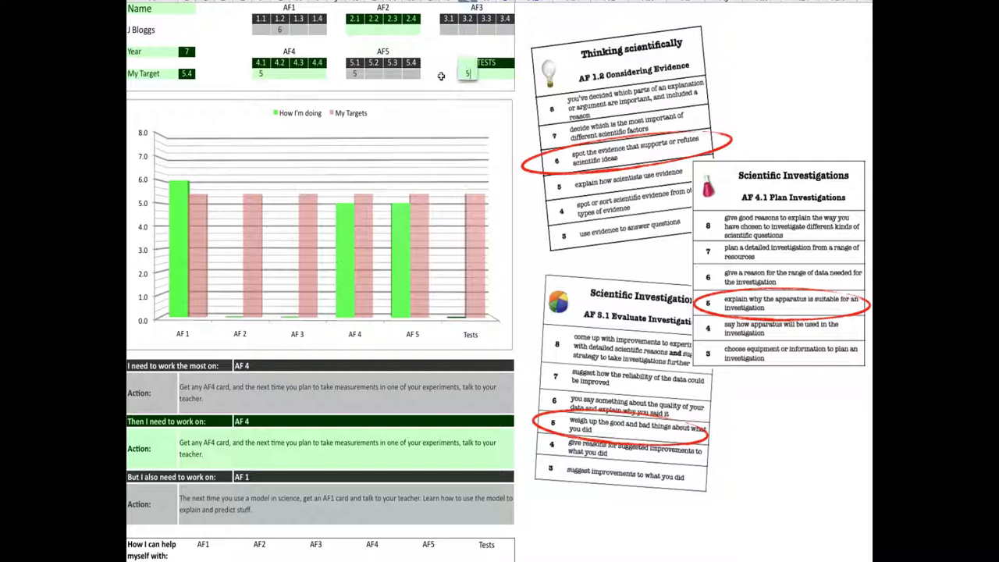
# Enter a TESTS score of 5.2 so a Tests bar and test-preparation advice appear.
pyautogui.write('5.2')
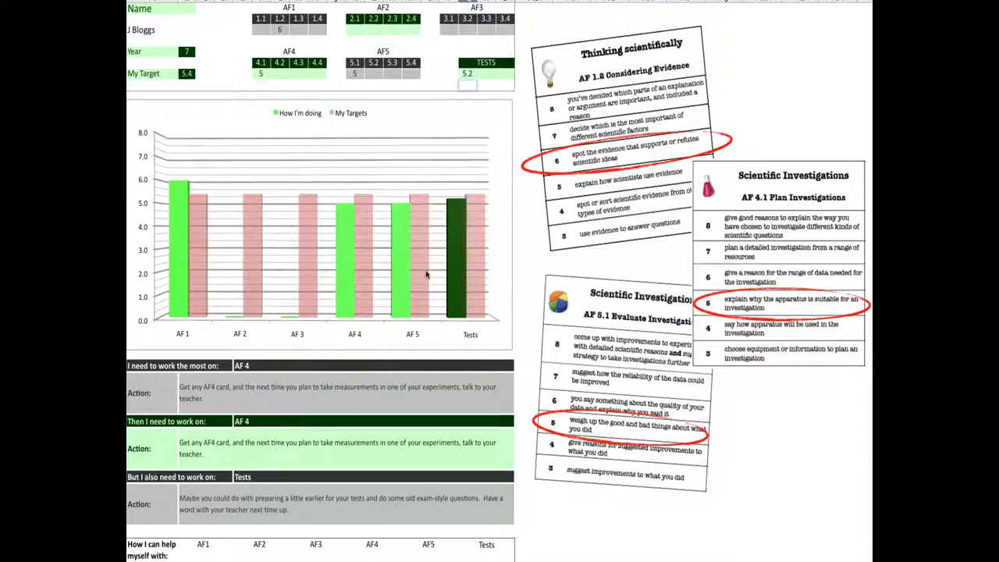
pyautogui.moveTo(451, 247)
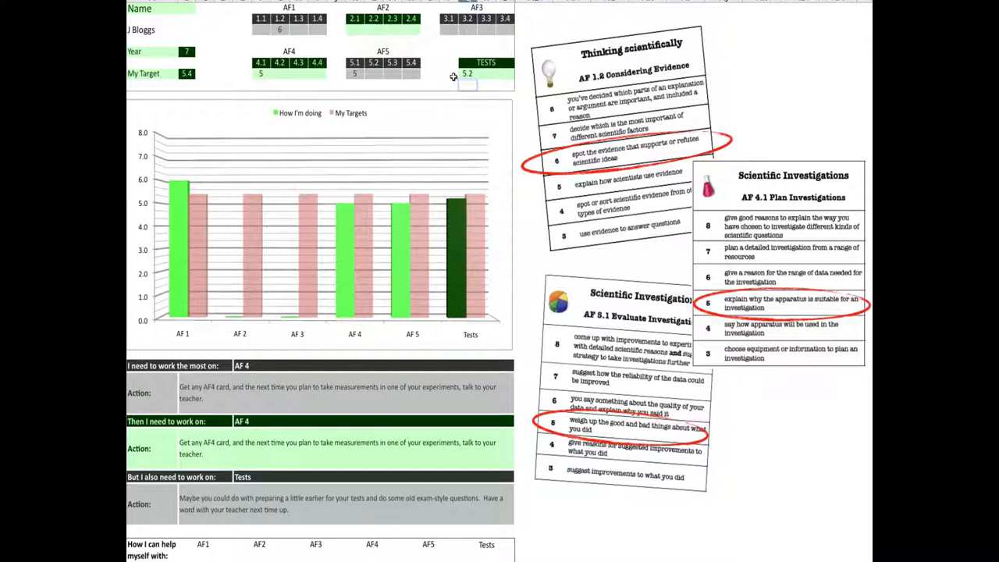
pyautogui.moveTo(196, 297)
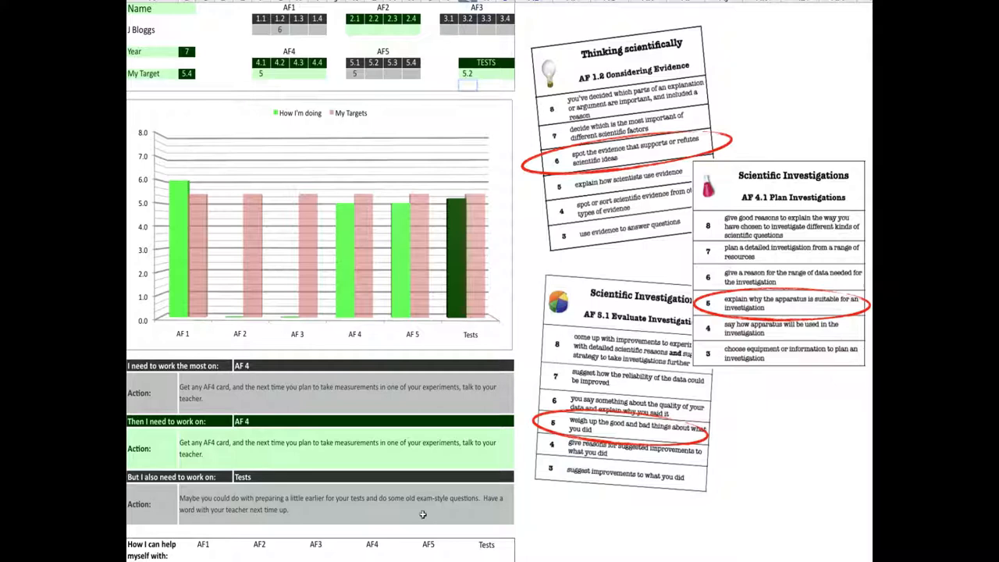
pyautogui.moveTo(258, 365)
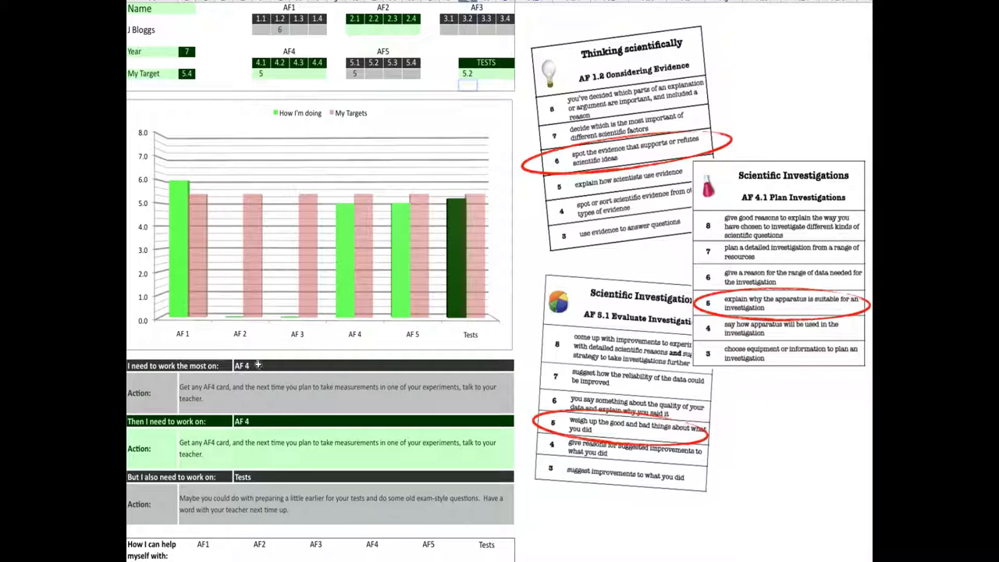
pyautogui.moveTo(253, 478)
pyautogui.write('6')
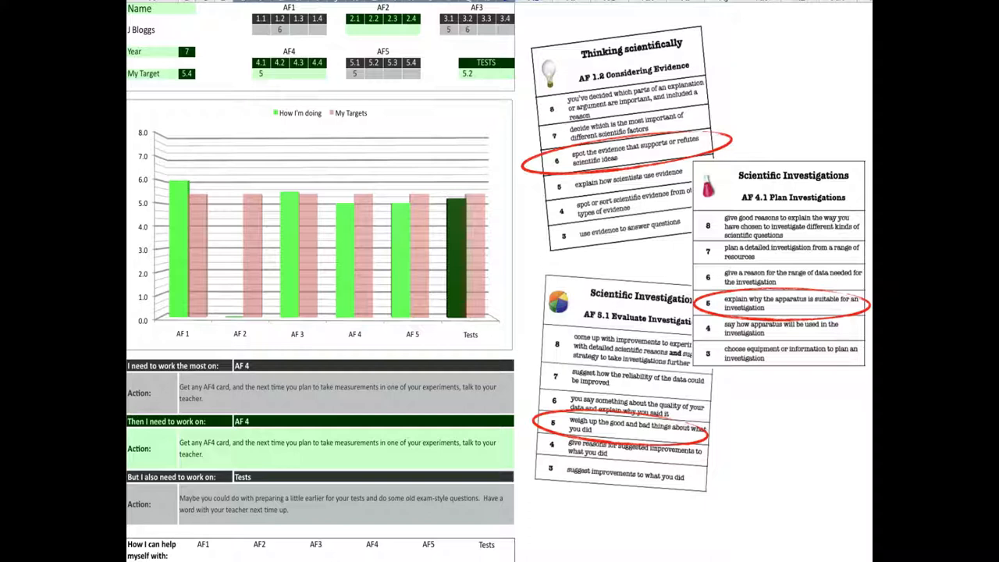
pyautogui.click(278, 543)
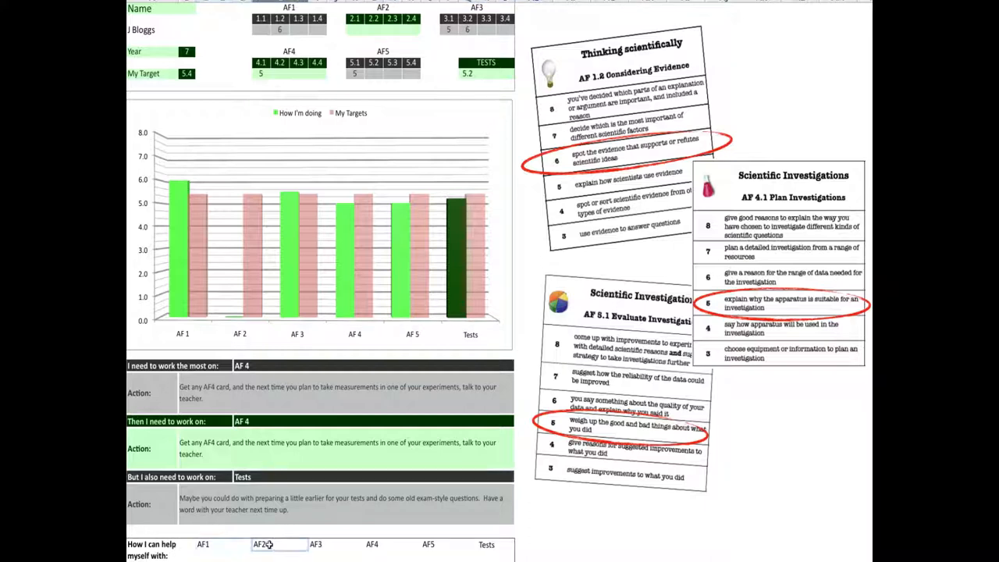
pyautogui.click(446, 543)
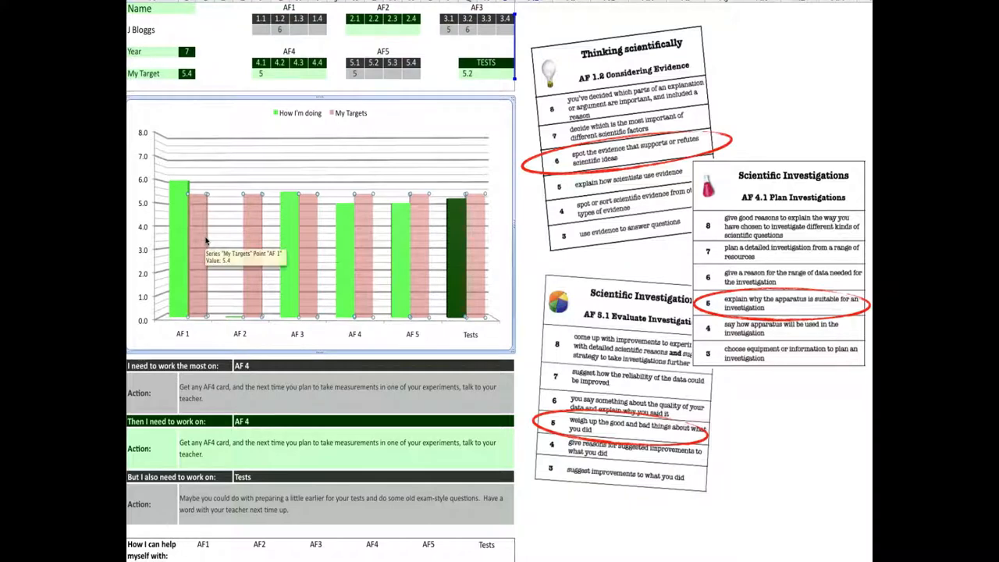
pyautogui.moveTo(295, 246)
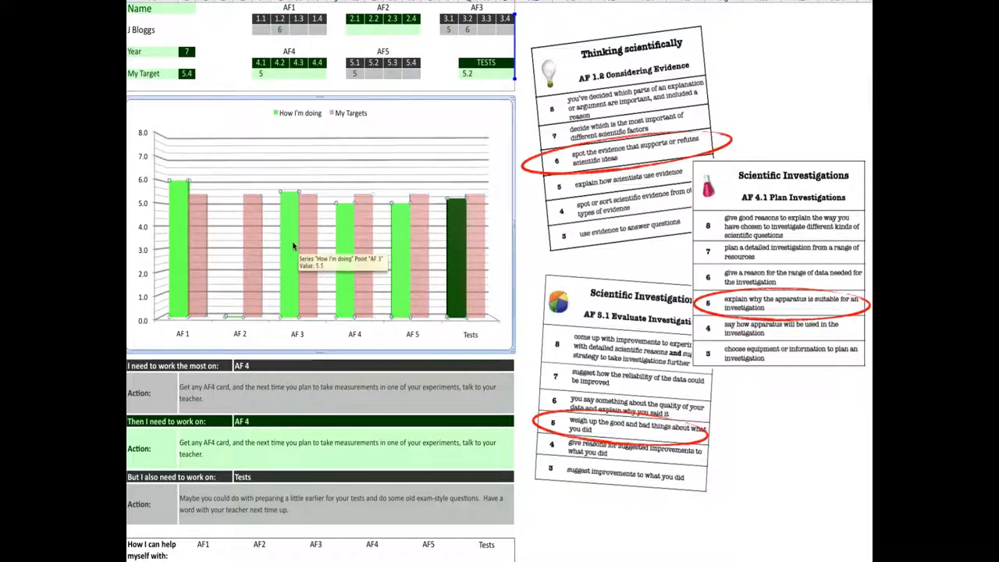
pyautogui.moveTo(213, 327)
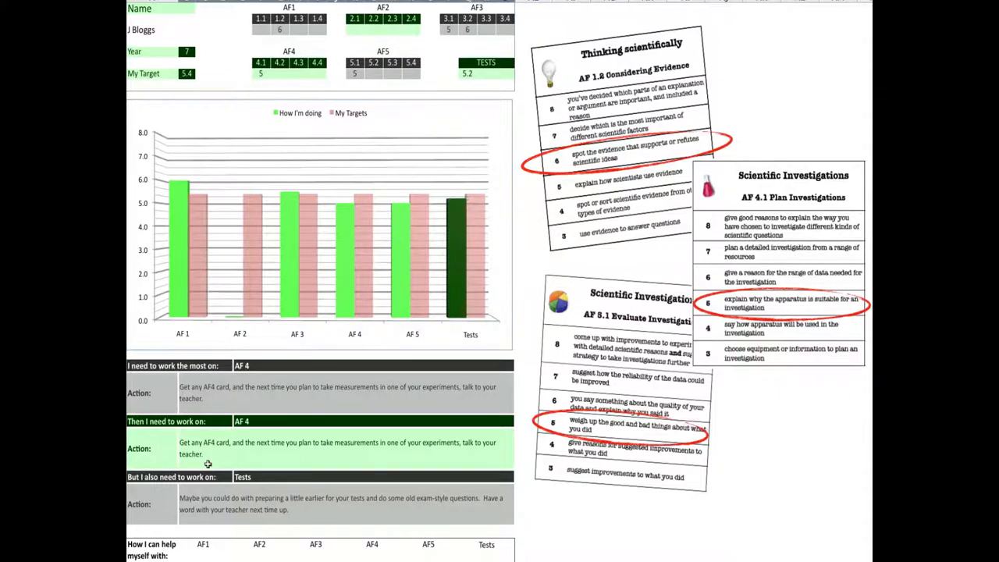
pyautogui.click(222, 543)
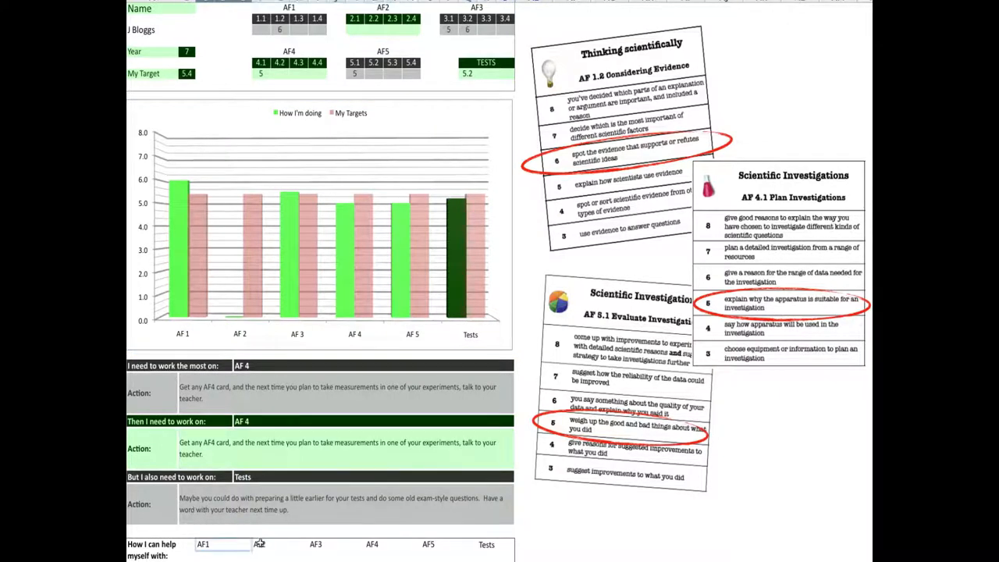